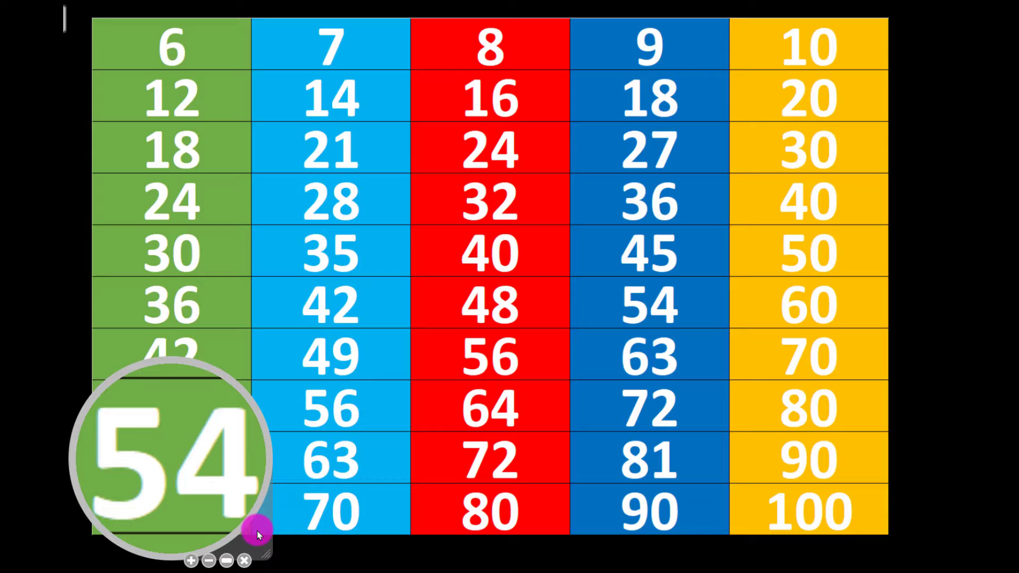
{"action": "mouse_move", "coordinate": [236, 452]}
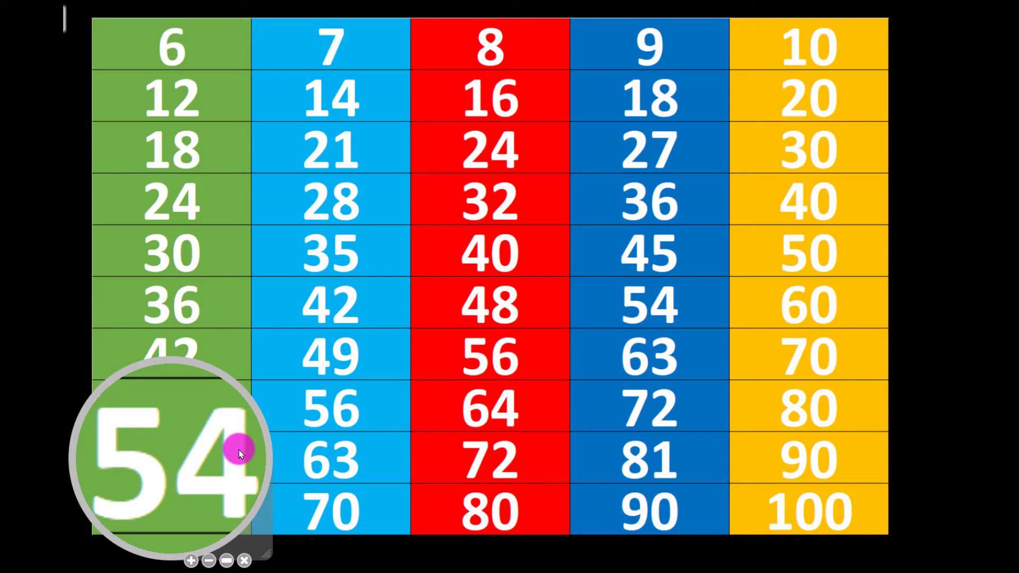